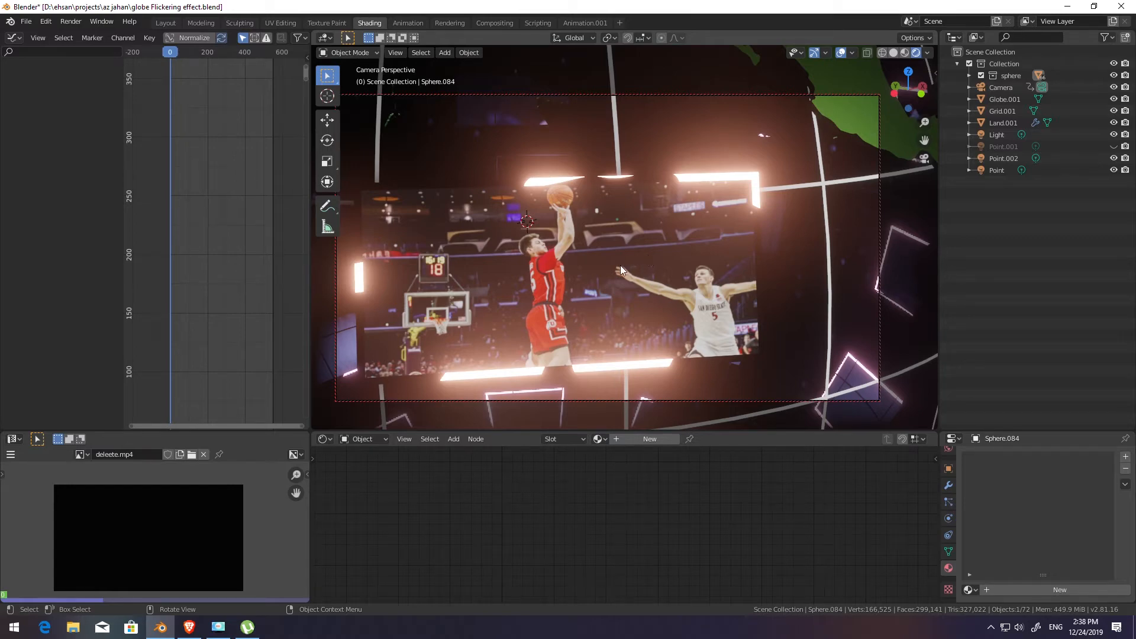
mouse_move(589, 283)
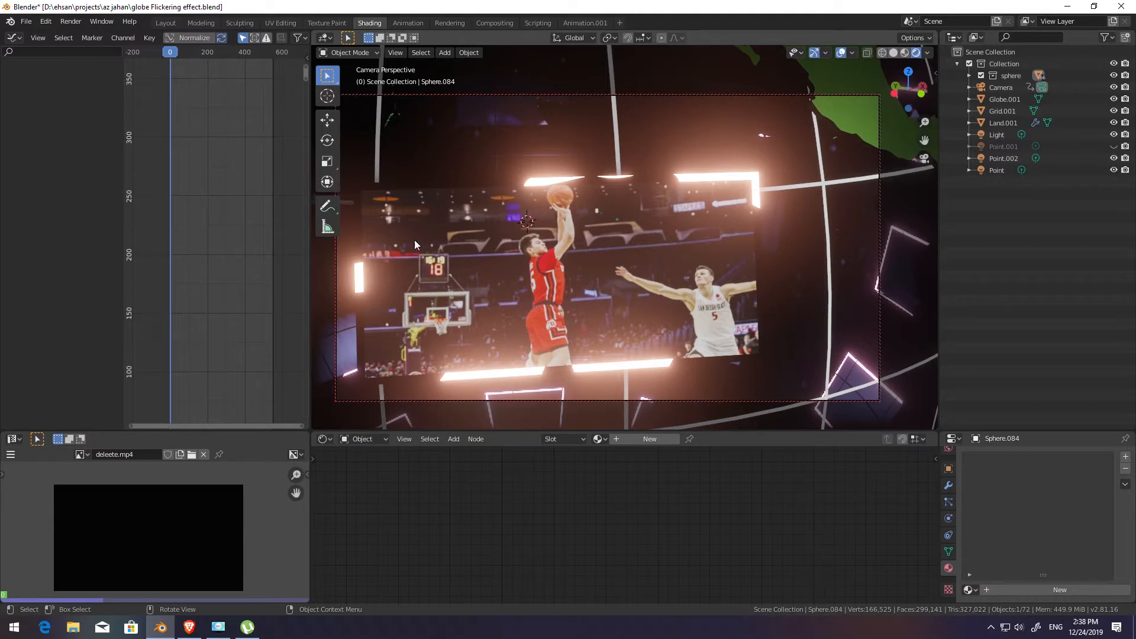
mouse_move(525, 331)
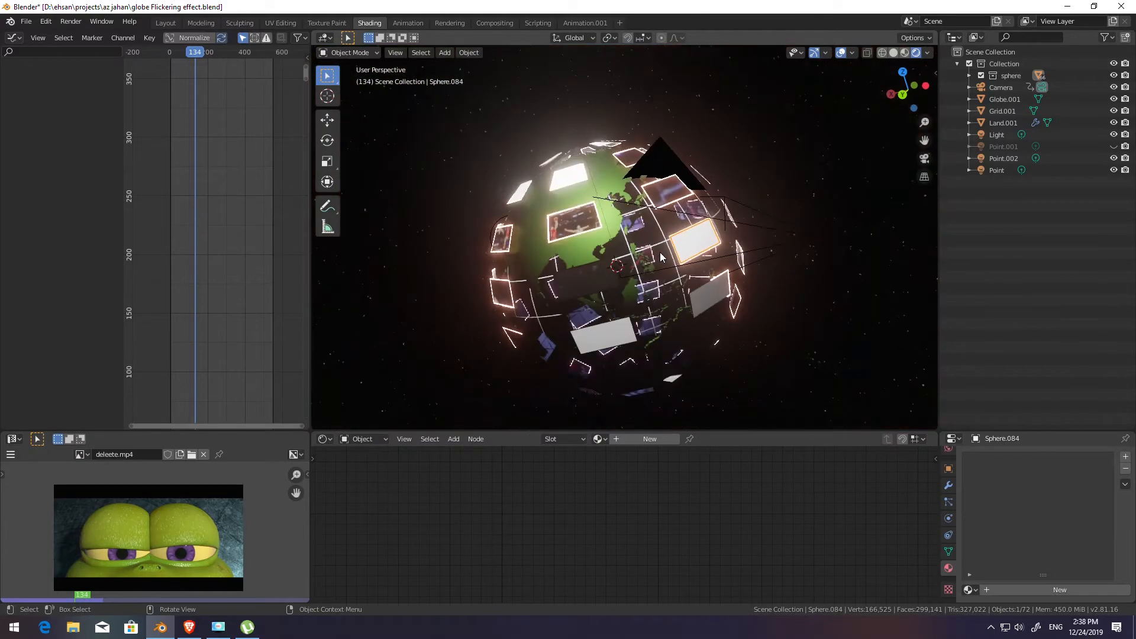
left_click_drag(688, 254, 630, 268)
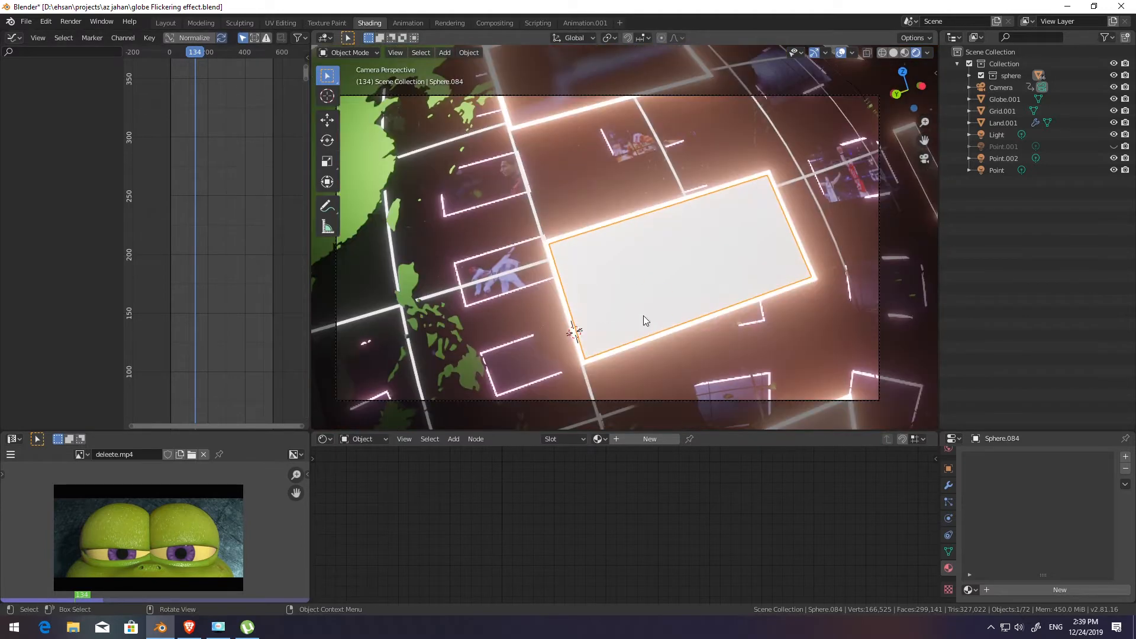
mouse_move(726, 284)
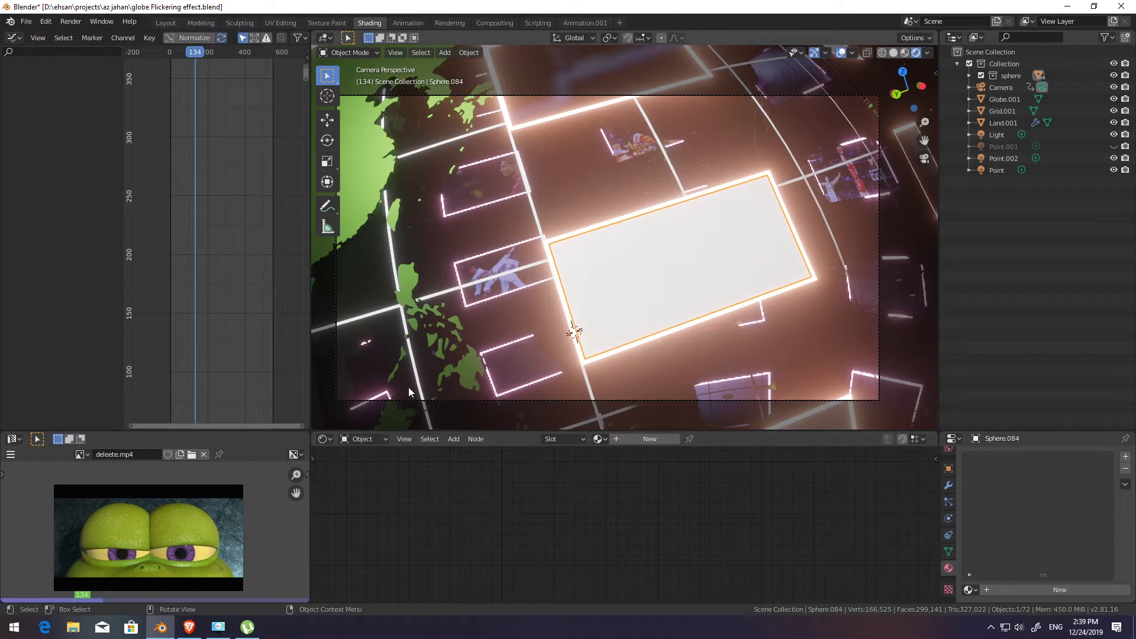
left_click(201, 23)
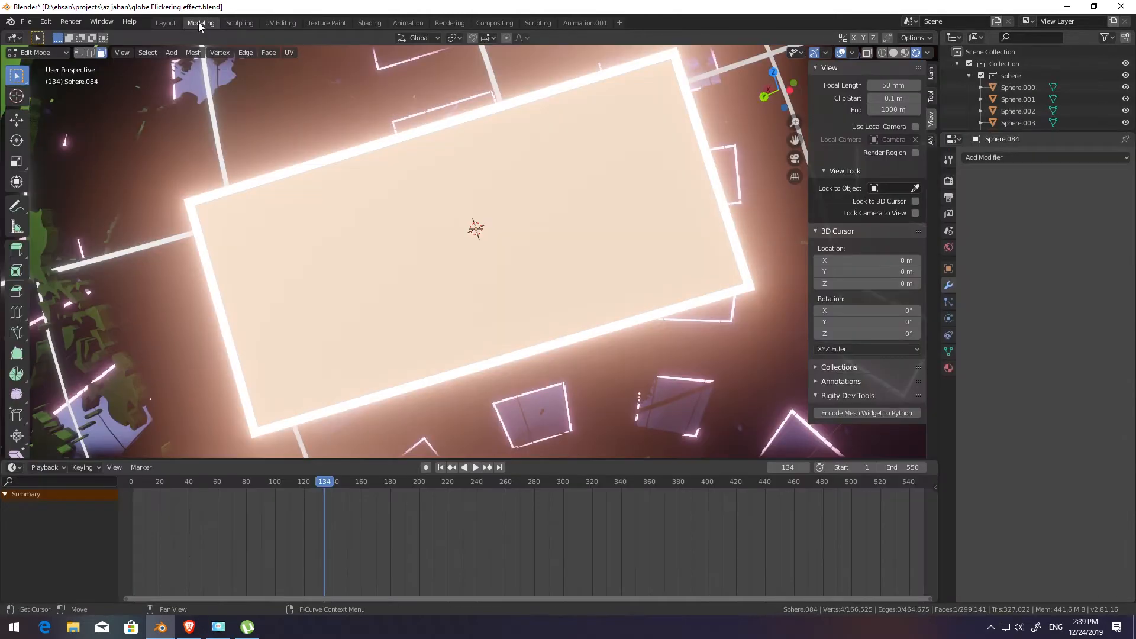
mouse_move(369, 22)
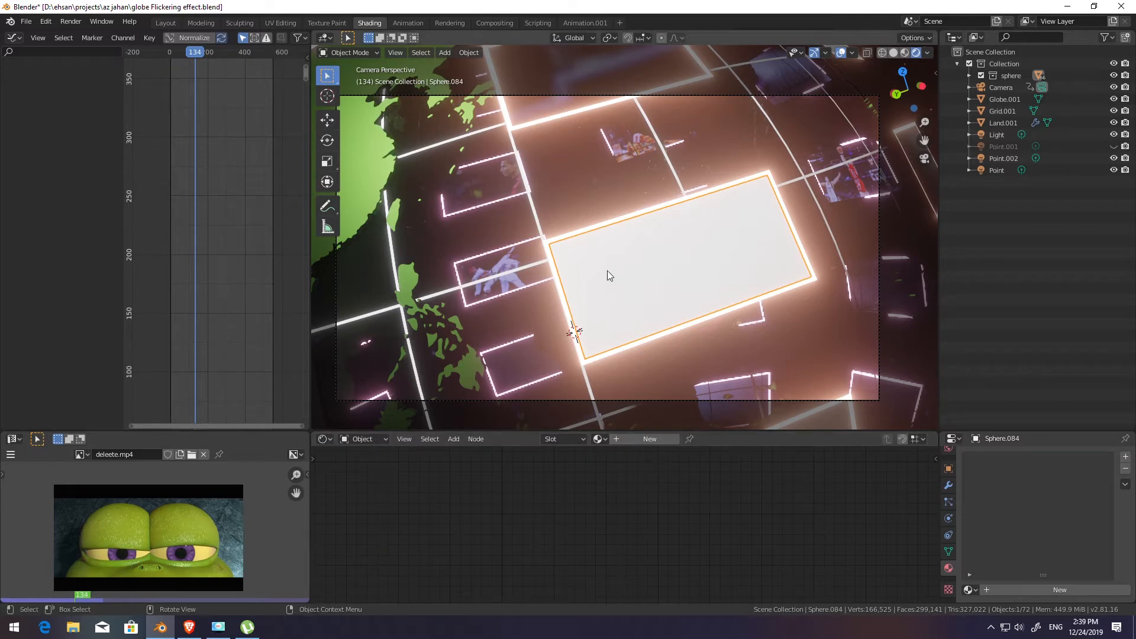
mouse_move(661, 284)
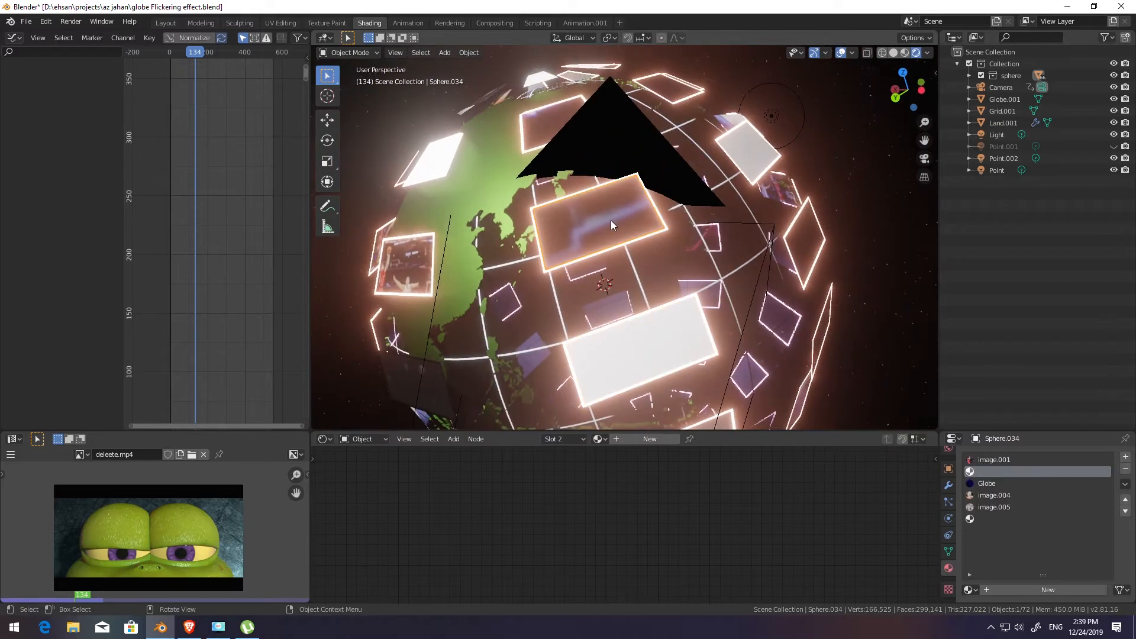
mouse_move(658, 365)
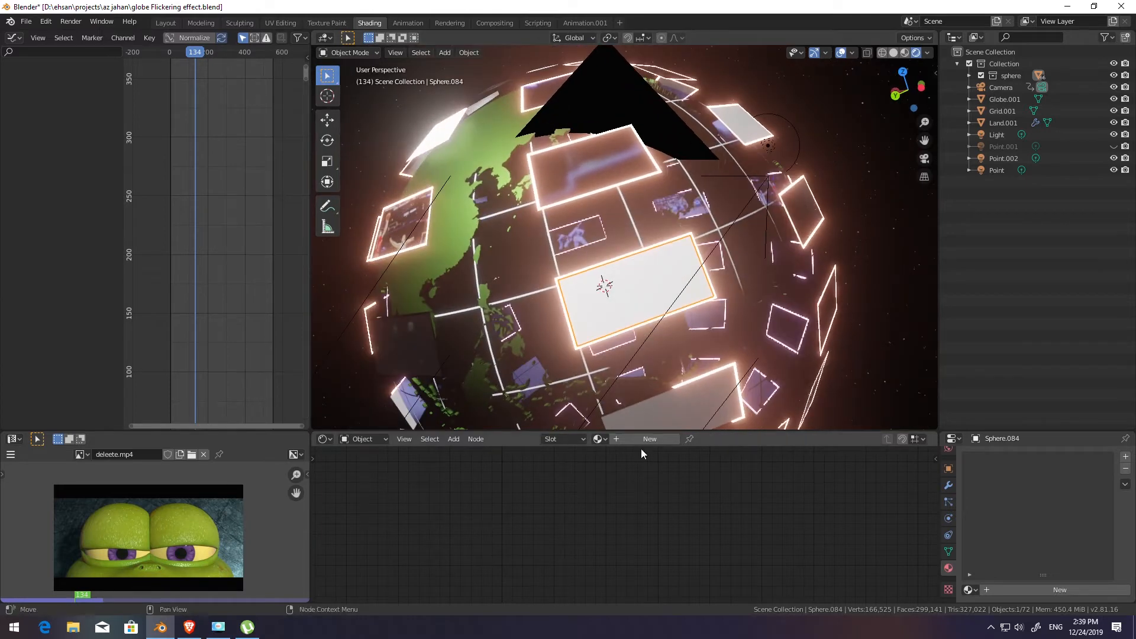
Create a new material for the blank plane and rename it 'video'.
left_click(649, 438)
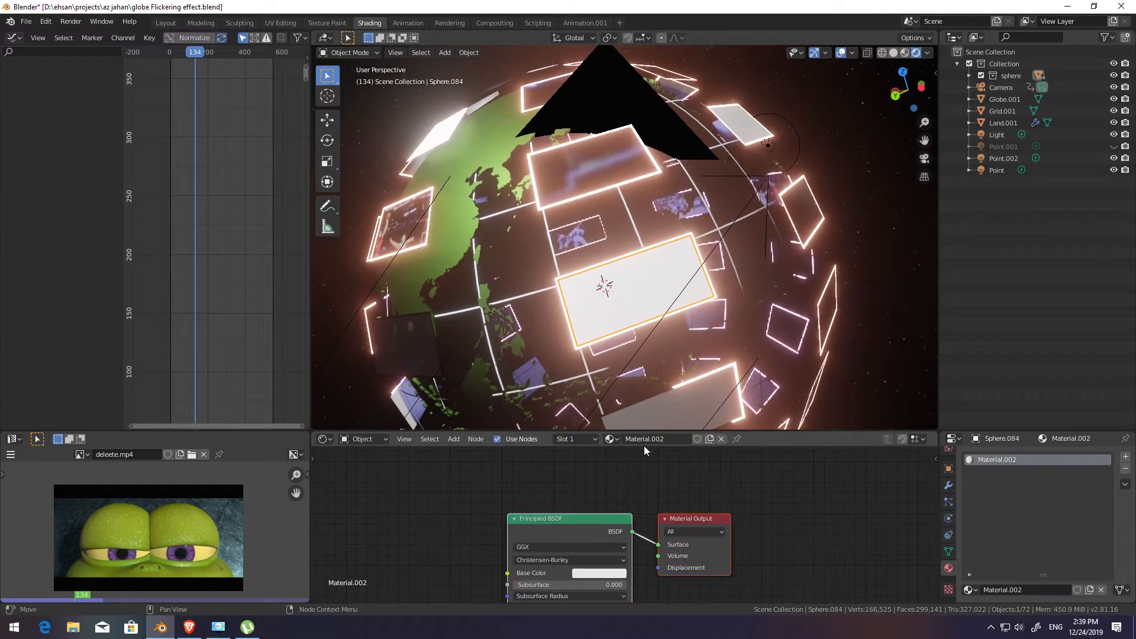
left_click(644, 438)
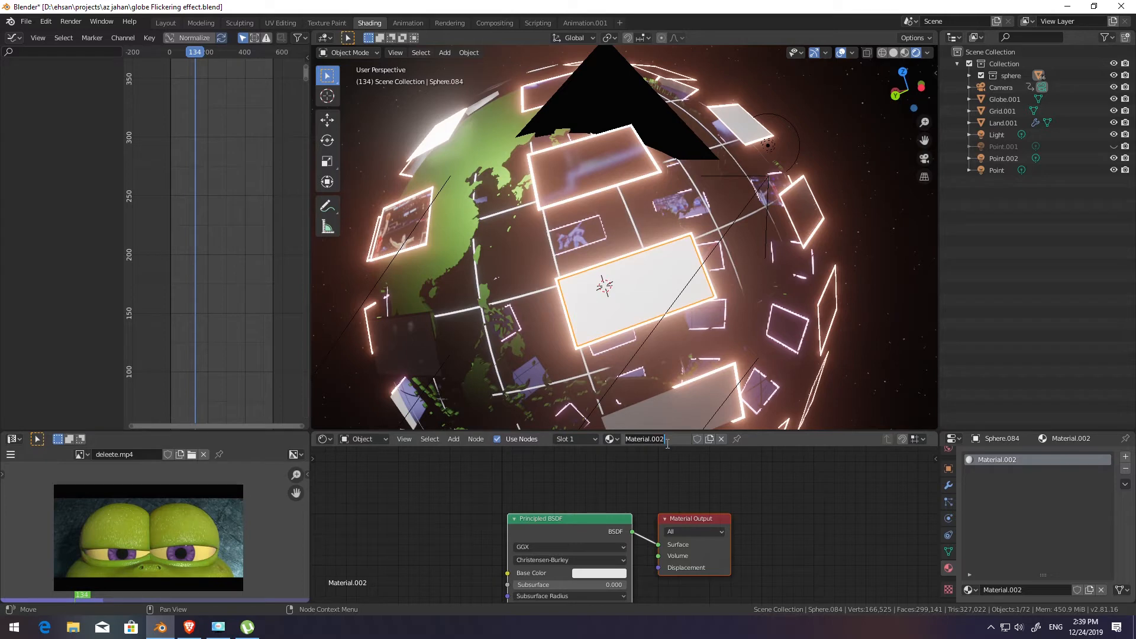
type("video")
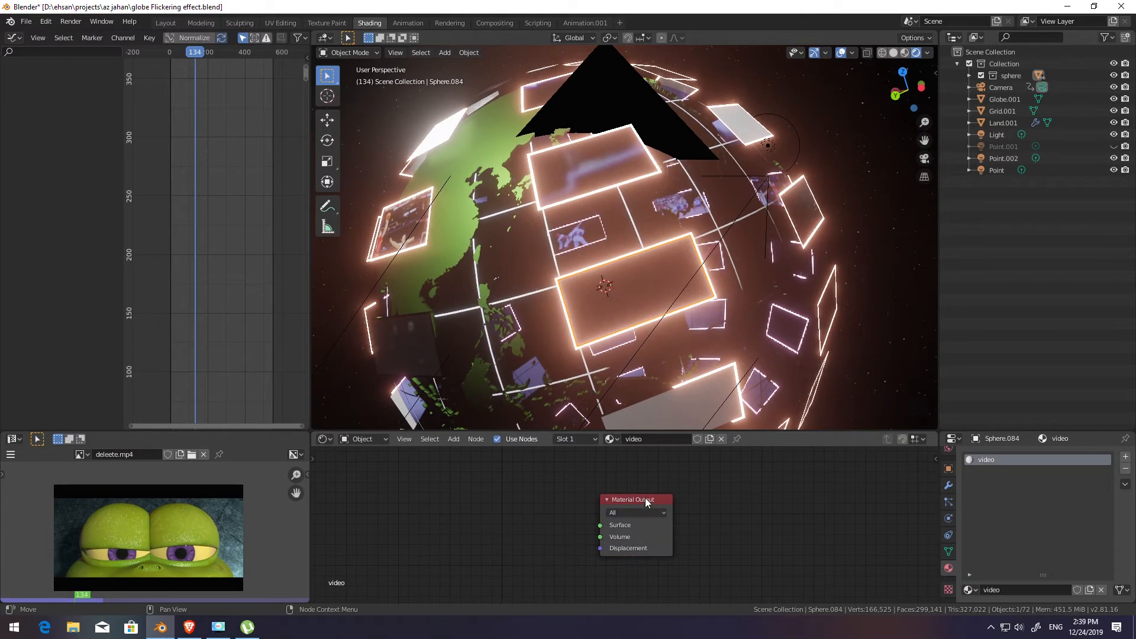
Add an Image Texture node wired Color to Surface and open its file browser.
left_click(453, 438)
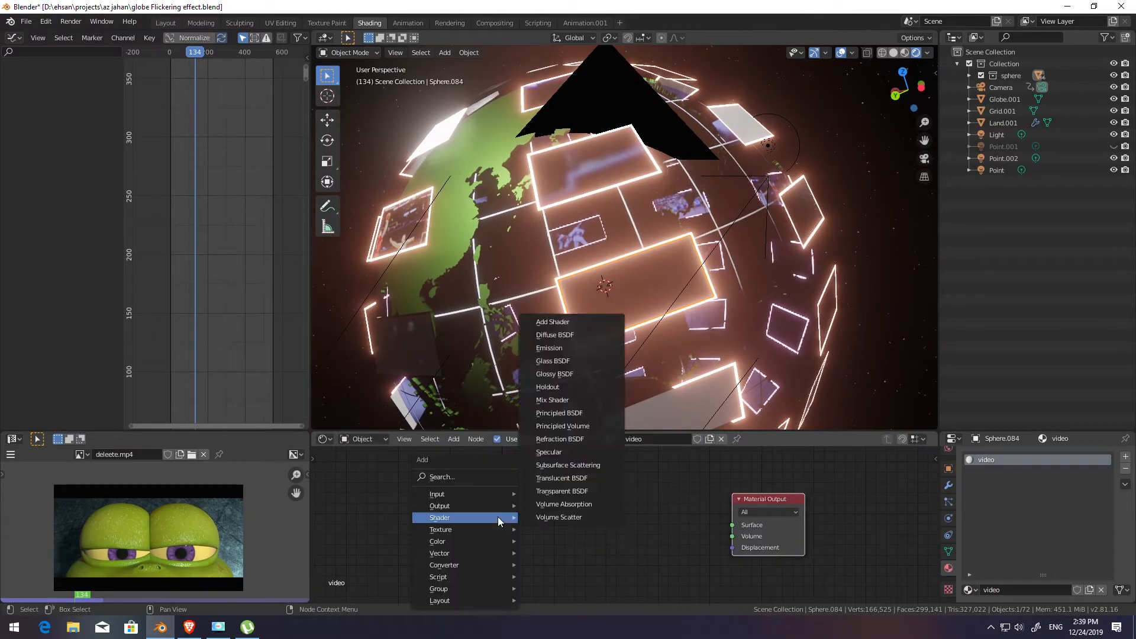
left_click(436, 493)
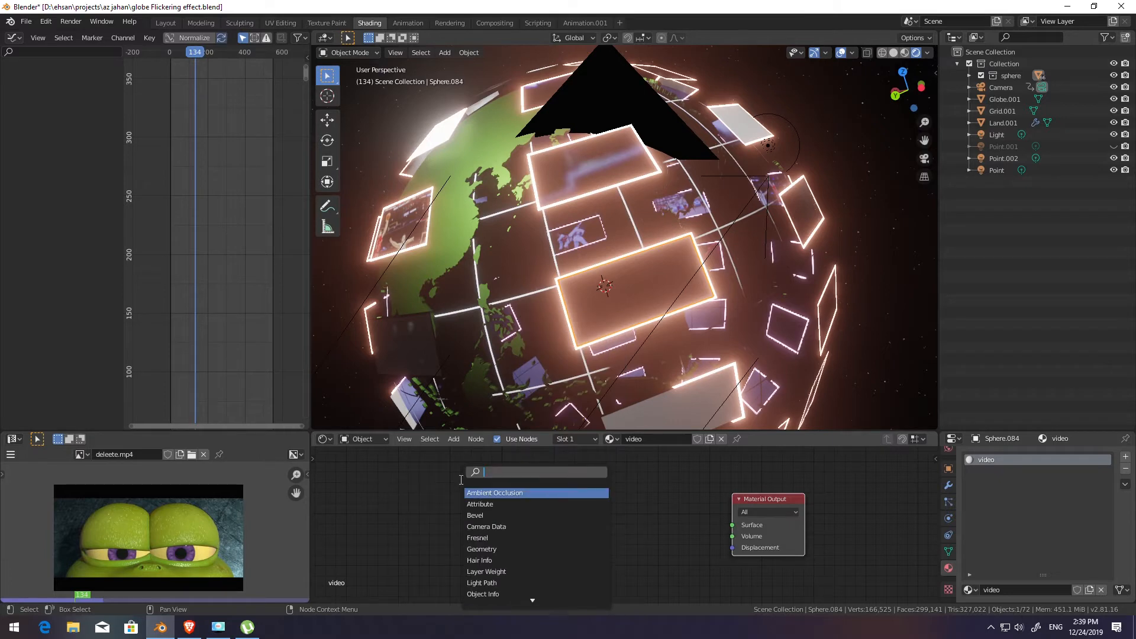
type("image")
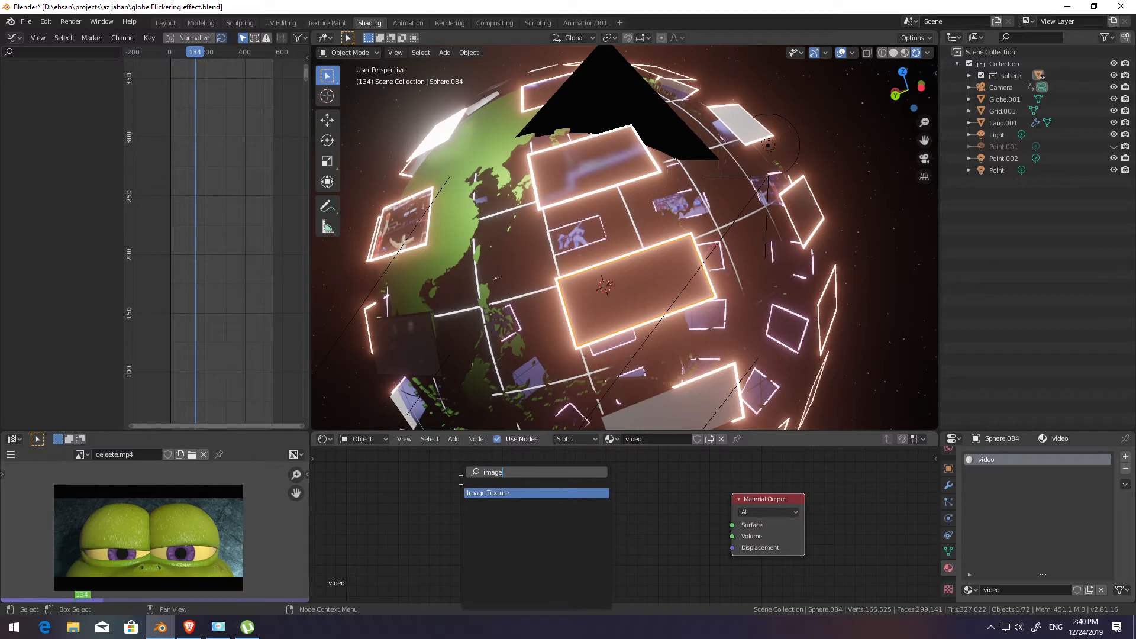
left_click(487, 493)
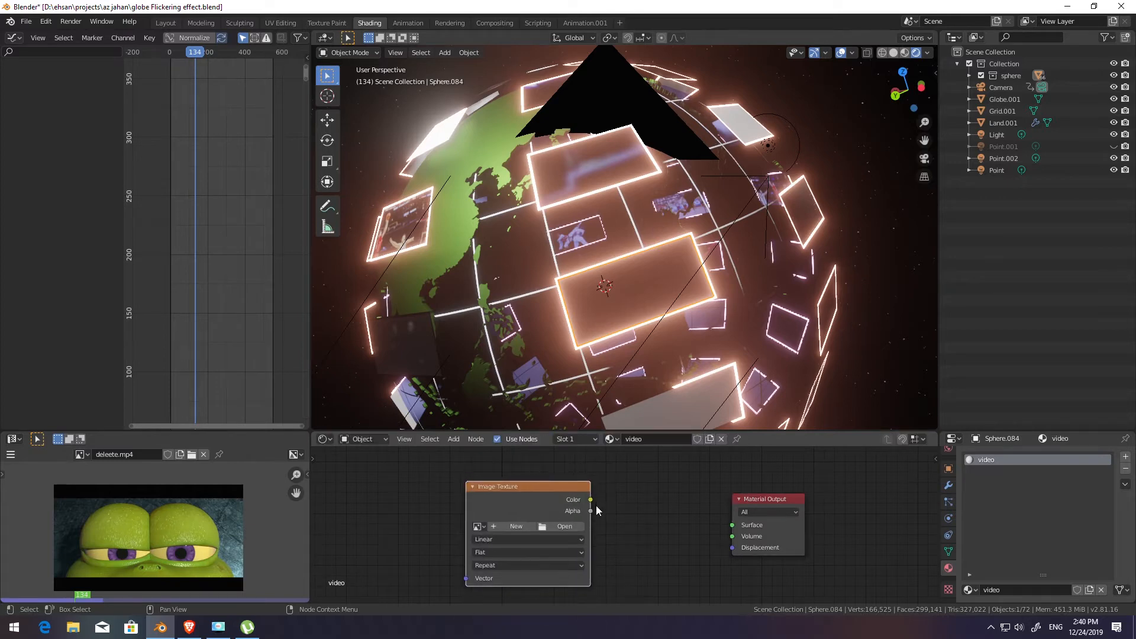
left_click_drag(591, 499, 731, 524)
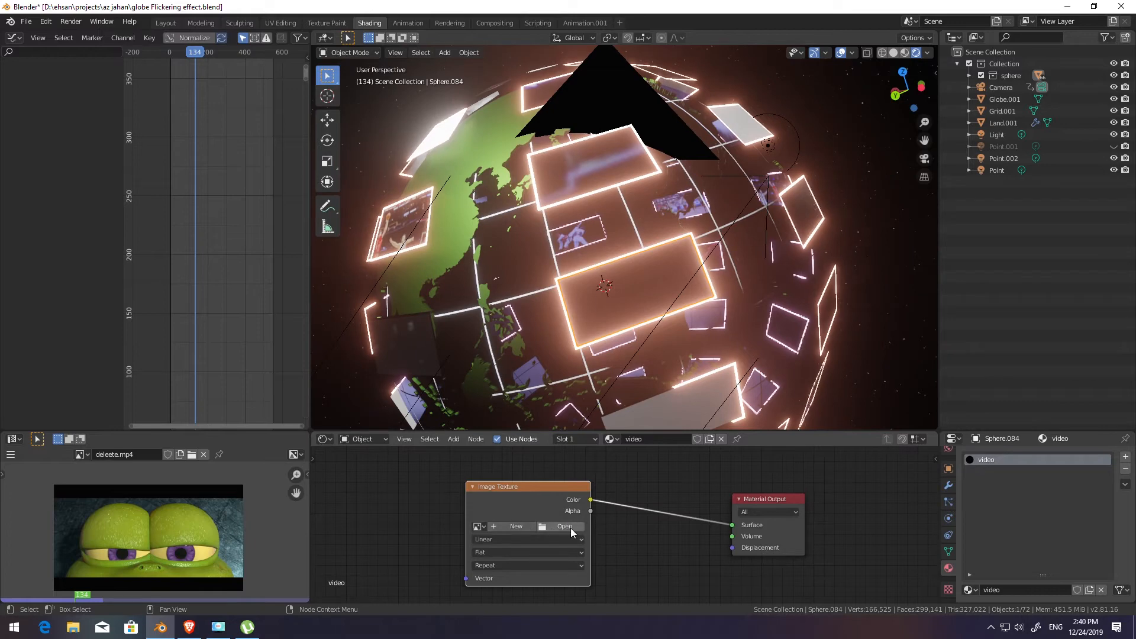
mouse_move(571, 526)
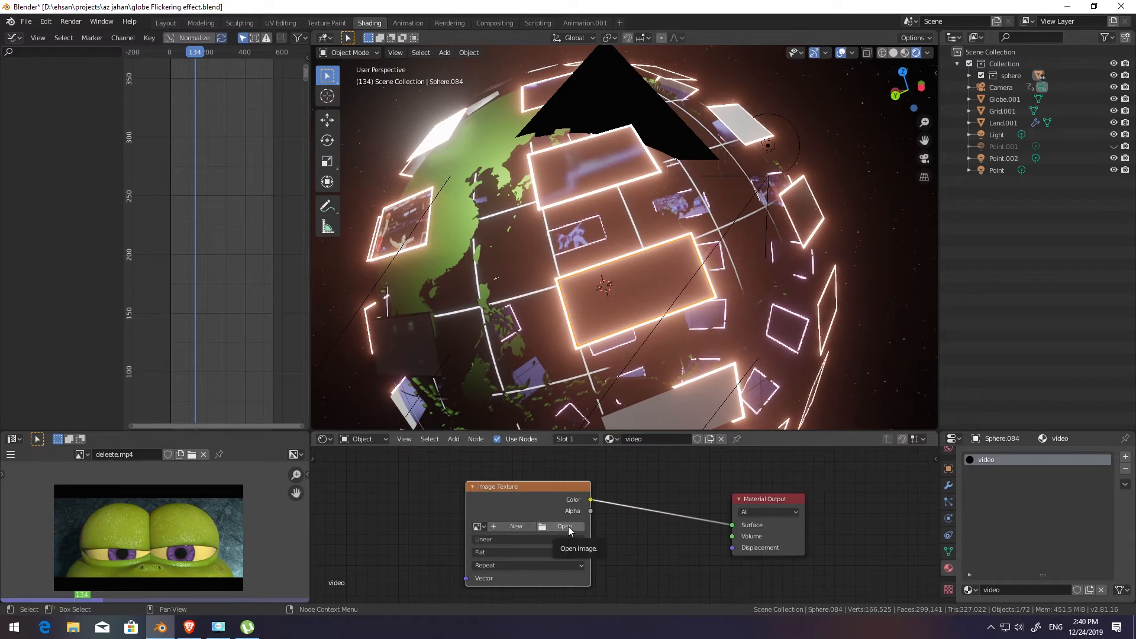
left_click(564, 526)
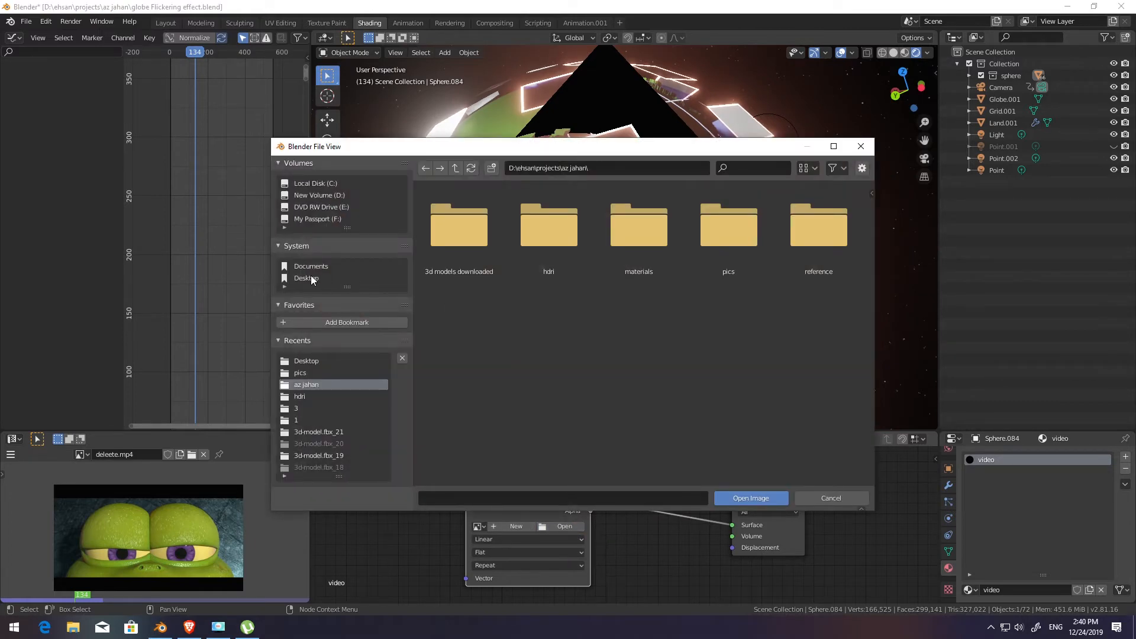
Load deleete.mp4 from the Desktop folder into the Image Texture node.
left_click(306, 277)
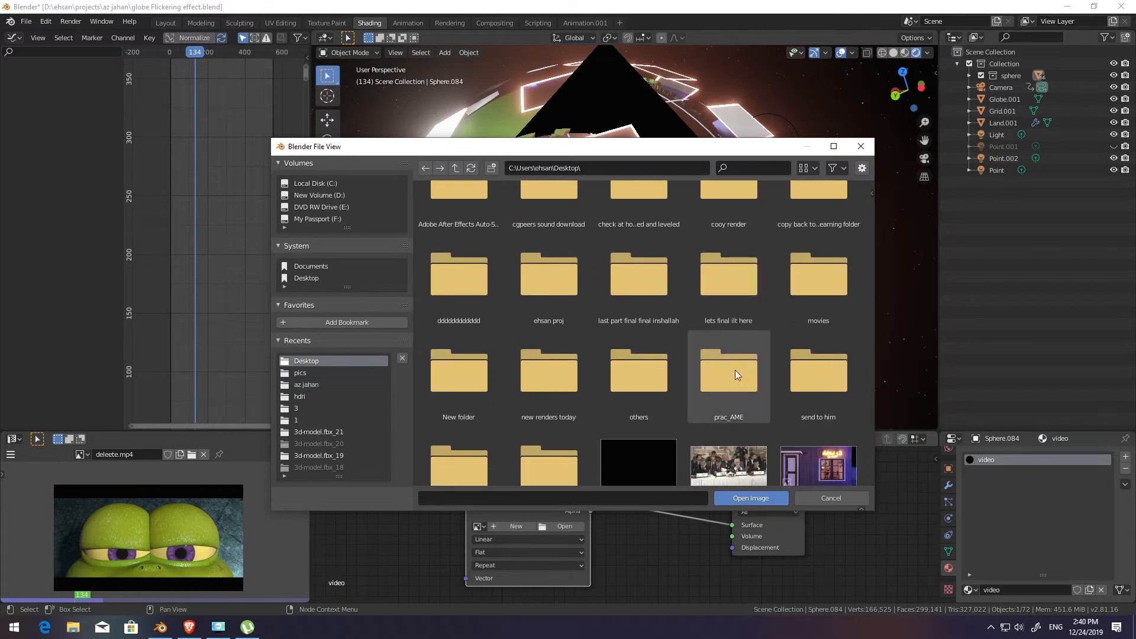
scroll("down", 3)
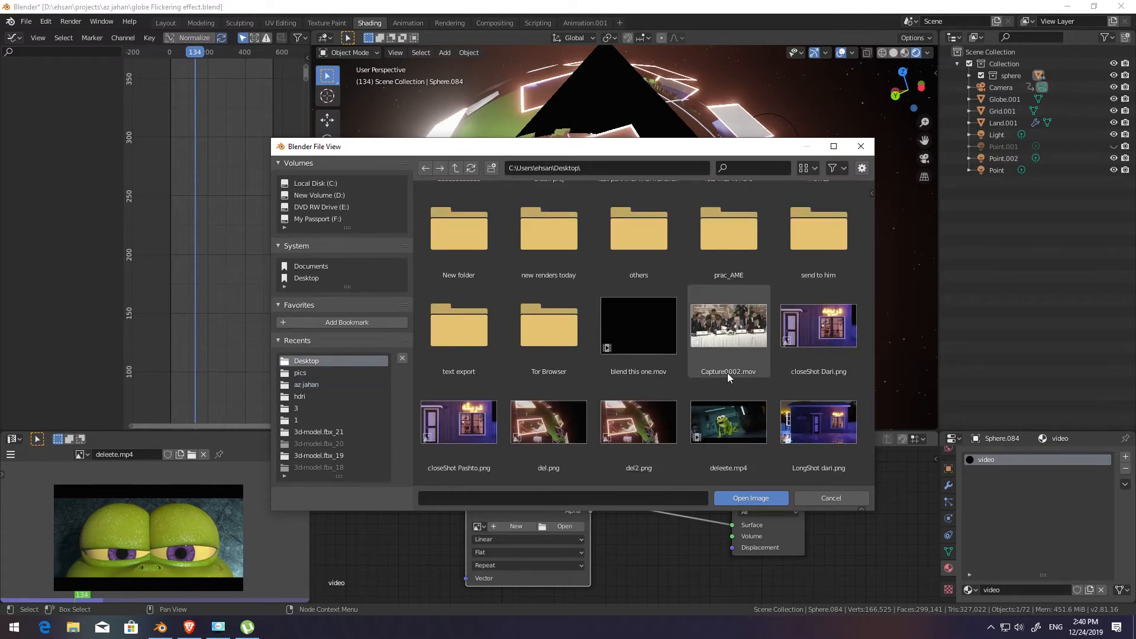
left_click(727, 422)
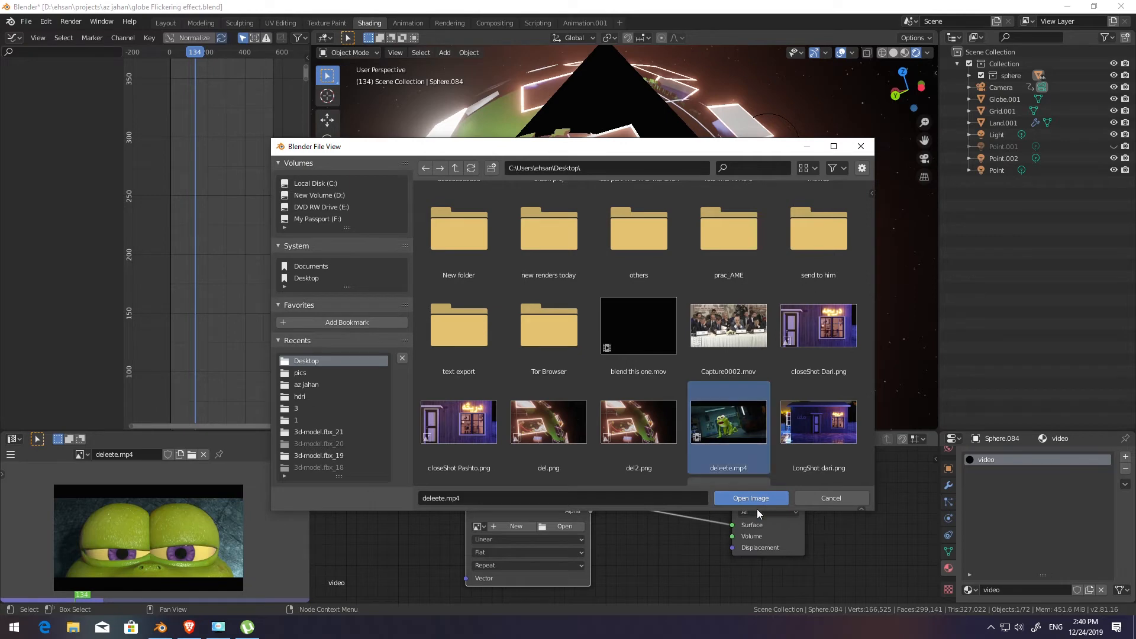
left_click(749, 497)
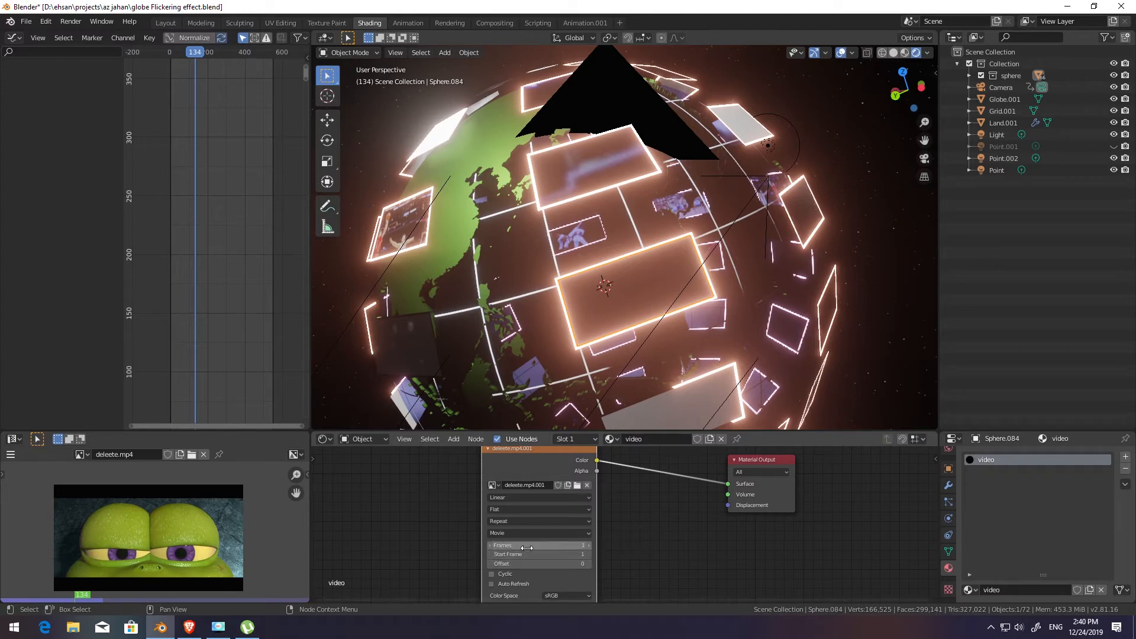
mouse_move(525, 544)
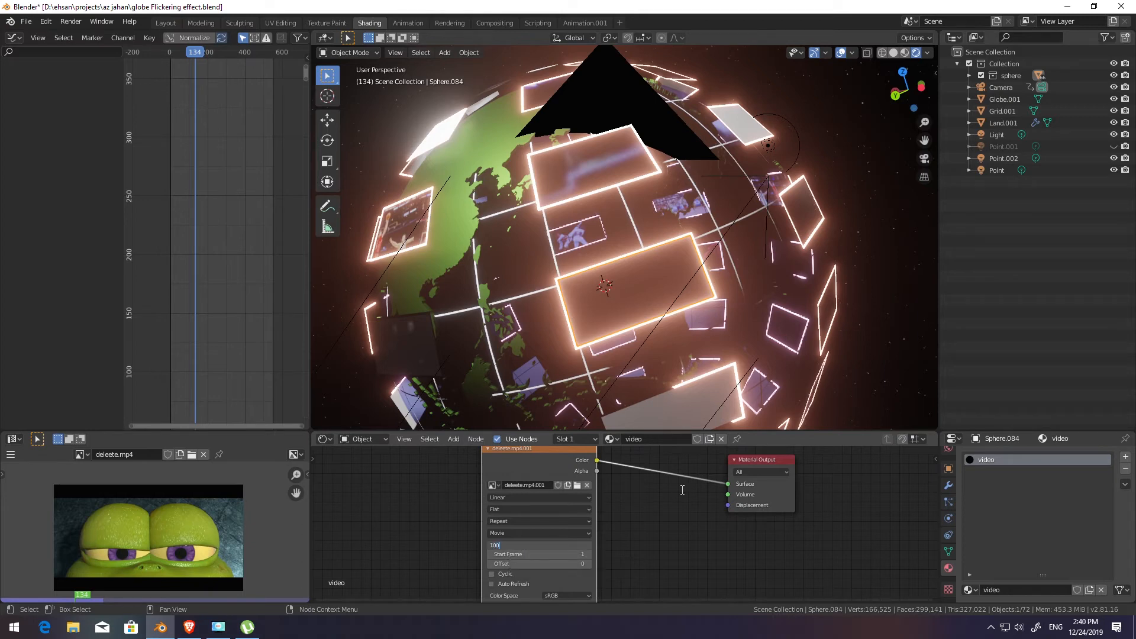
Set the video texture to 1000 frames and enable Auto Refresh.
type("1000")
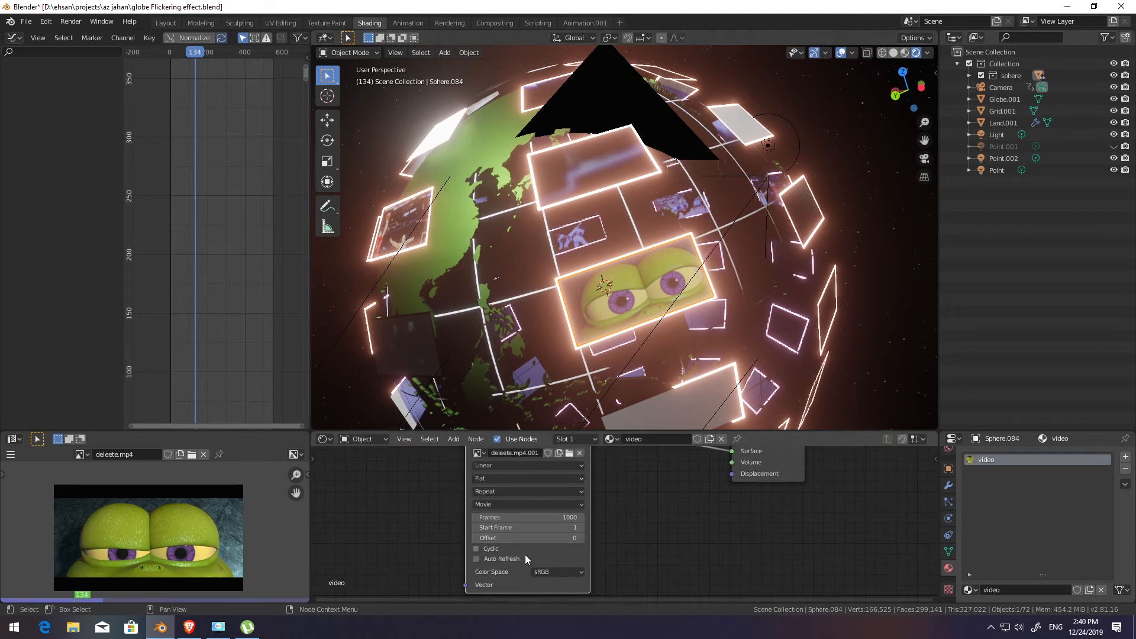
left_click(476, 558)
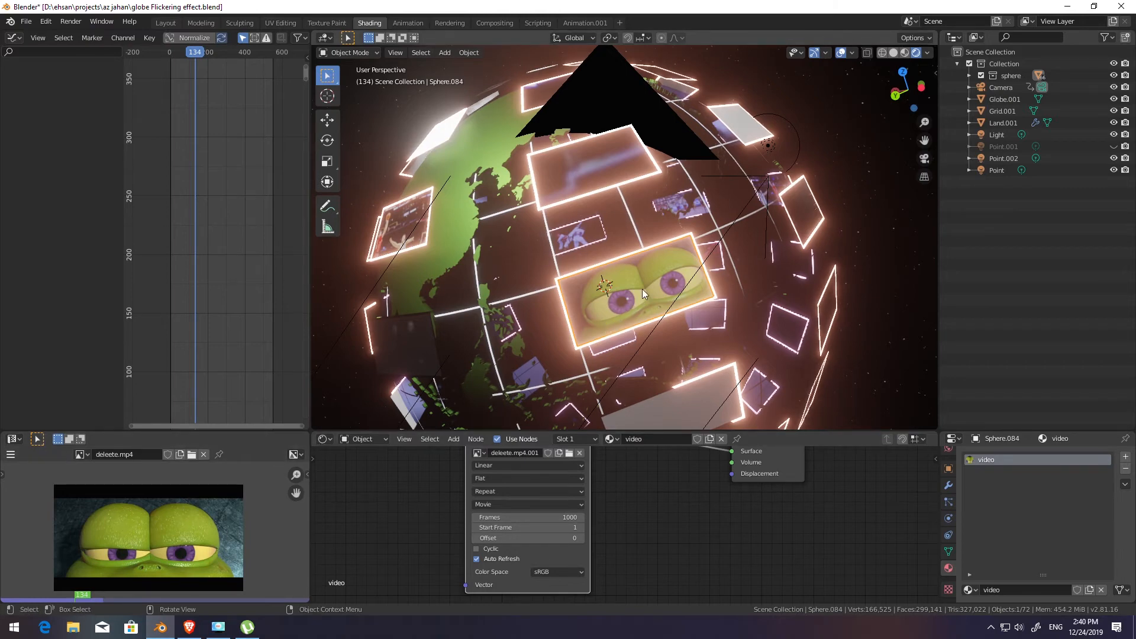
Switch the plane into Edit Mode and scrub the timeline to frame 163.
left_click(350, 52)
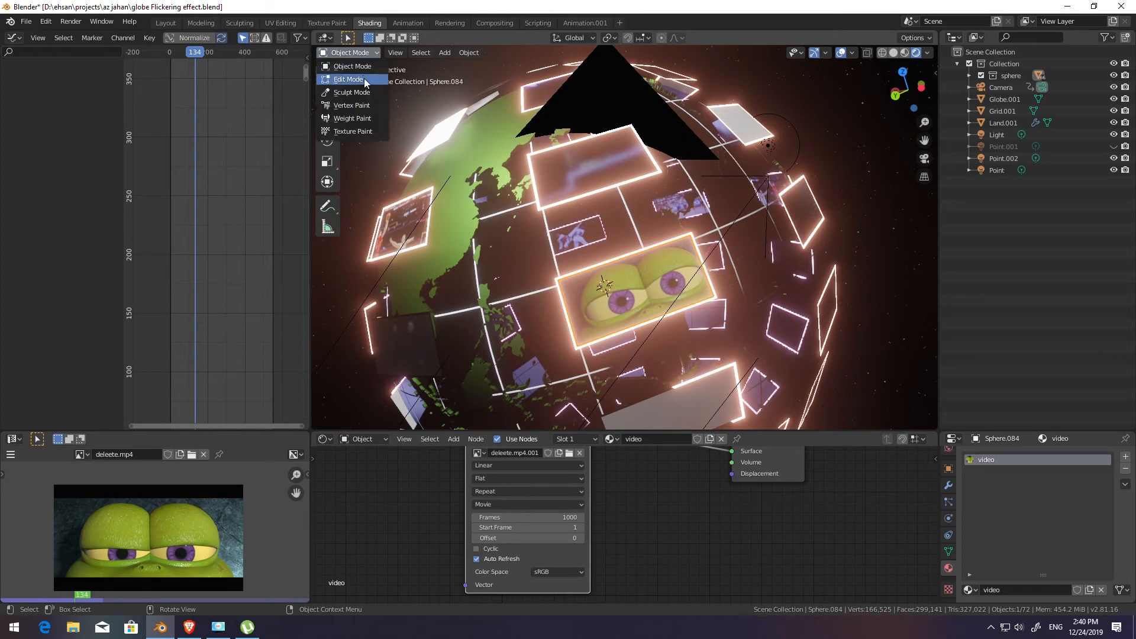
left_click(348, 79)
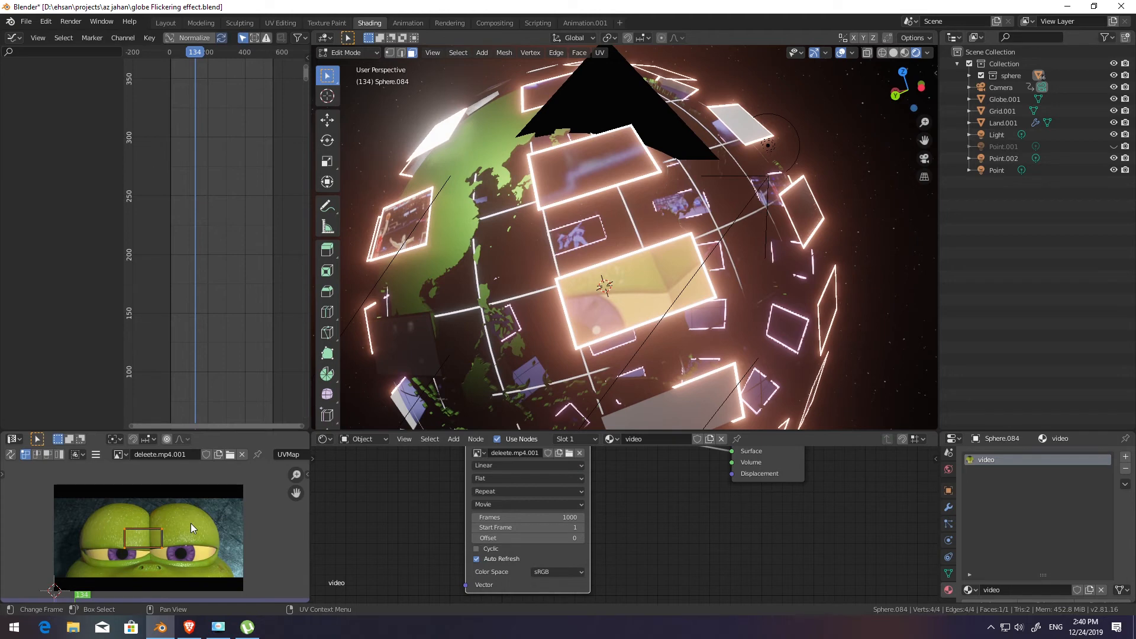
mouse_move(197, 544)
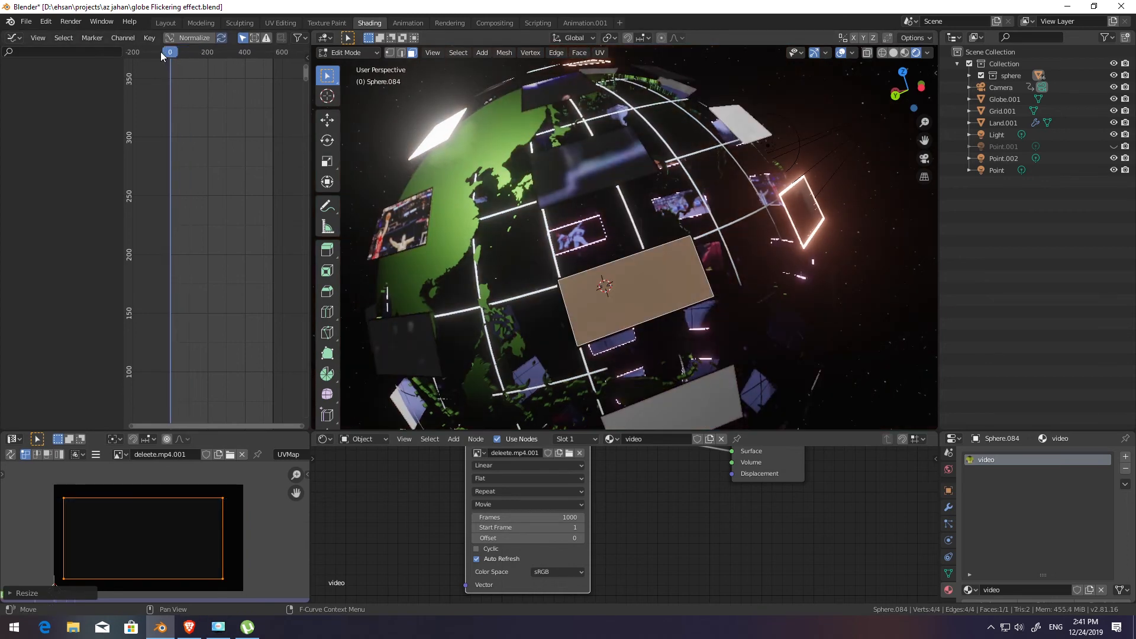
left_click_drag(170, 52, 200, 52)
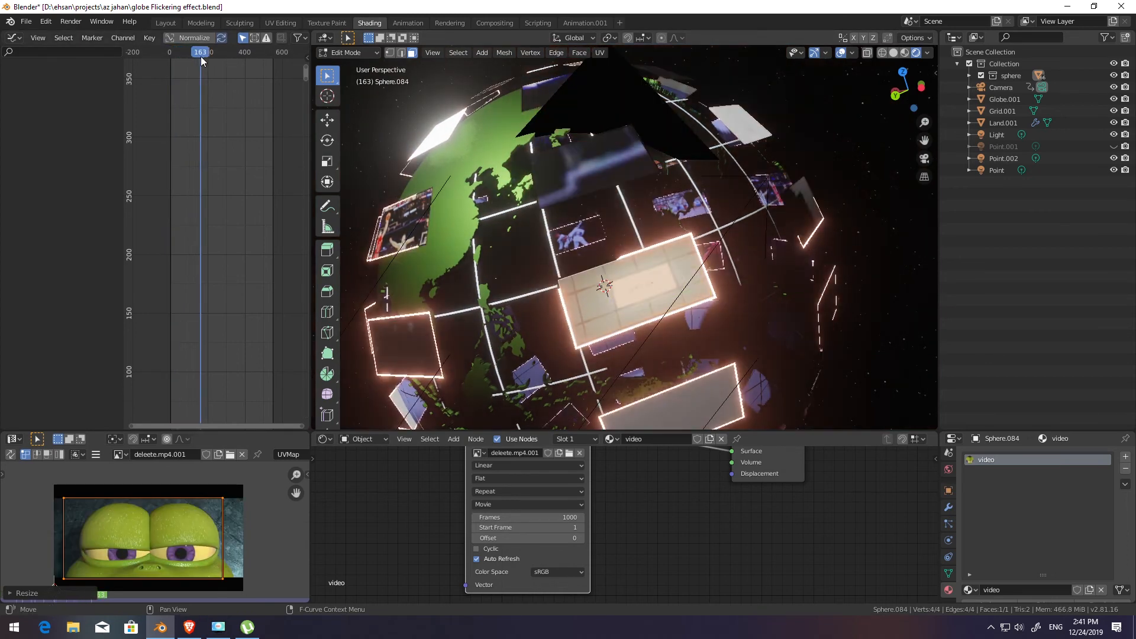